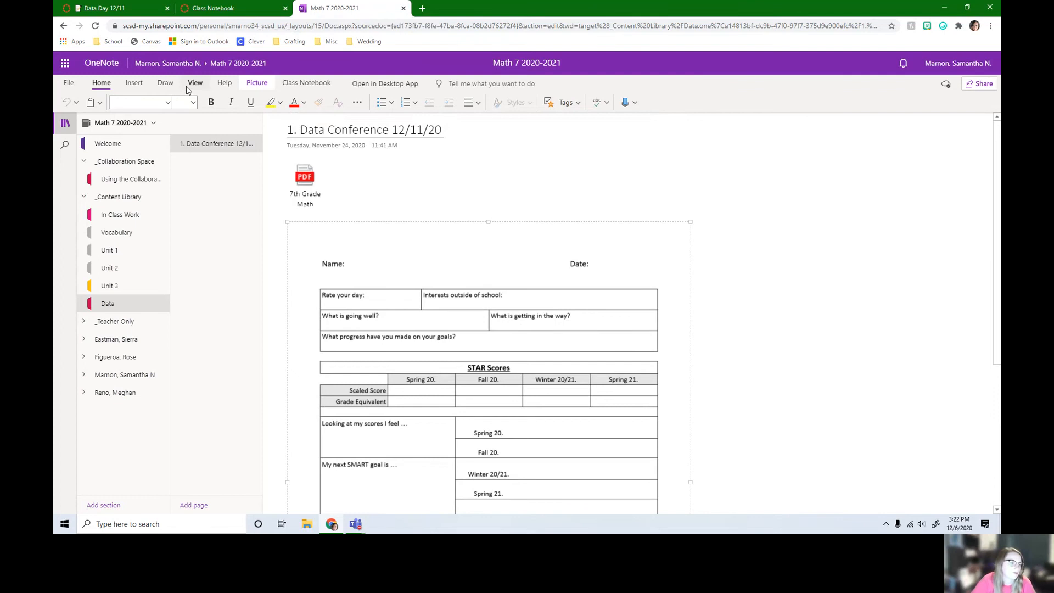
- Switch to the Draw tab to get the black pen ready for handwriting
left_click(165, 83)
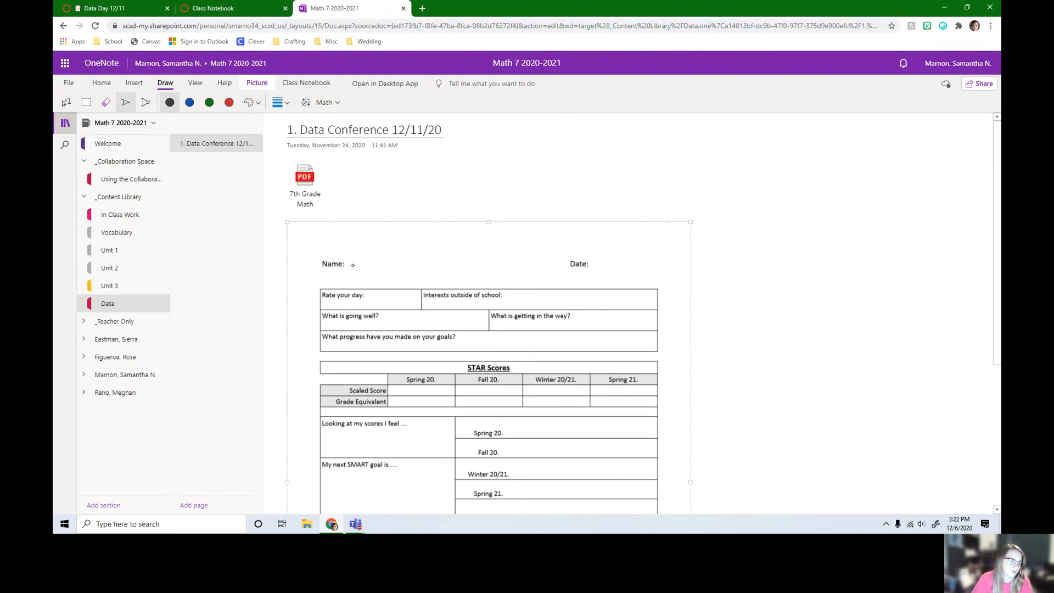
- Handwrite the teacher's first name and surname in ink beside Name: on the worksheet
left_click_drag(353, 264, 390, 264)
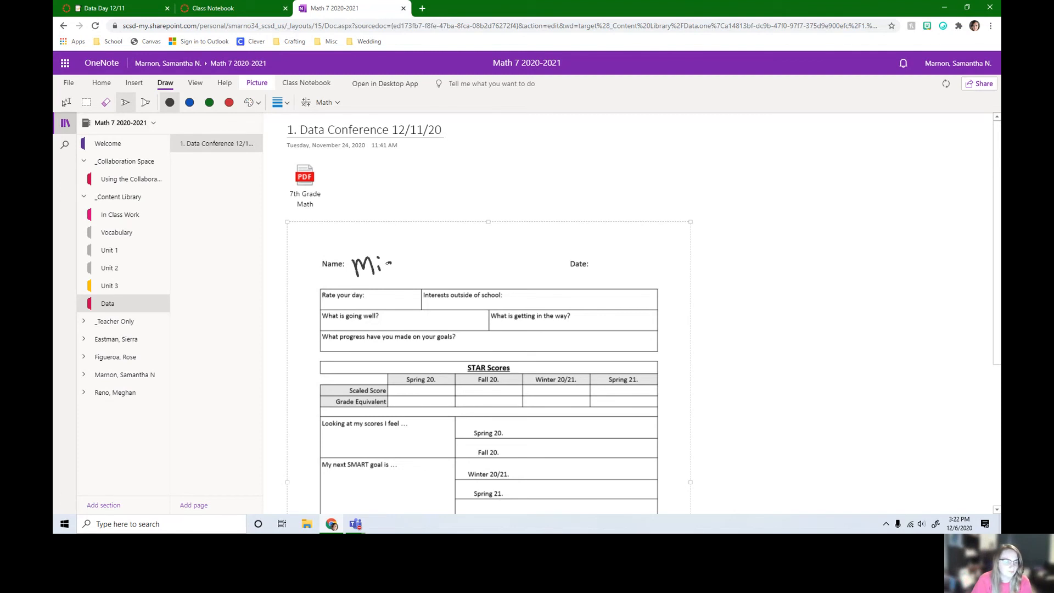
left_click_drag(387, 266, 437, 263)
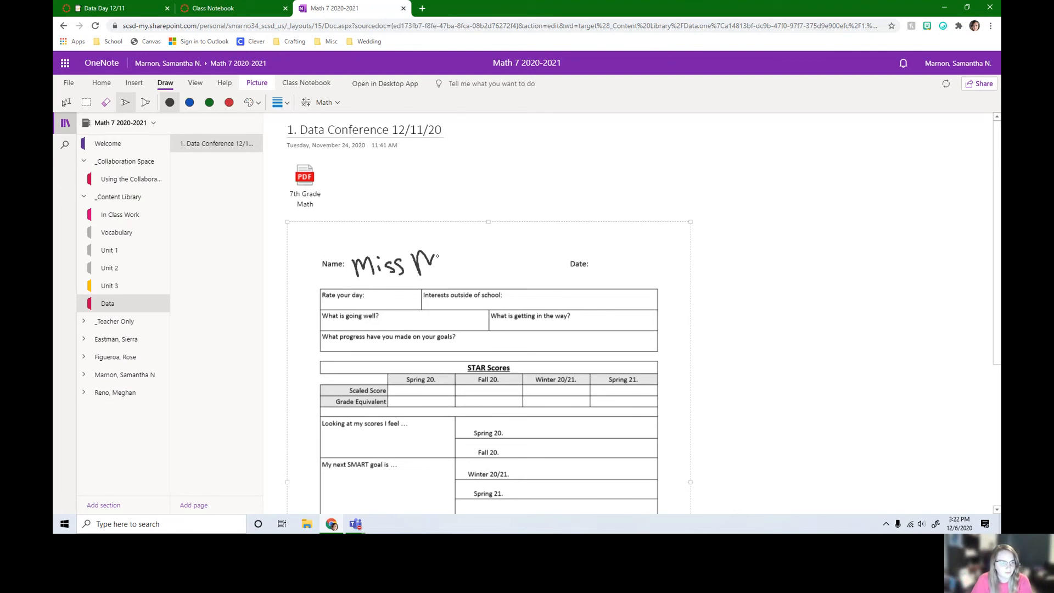
left_click_drag(437, 262, 498, 262)
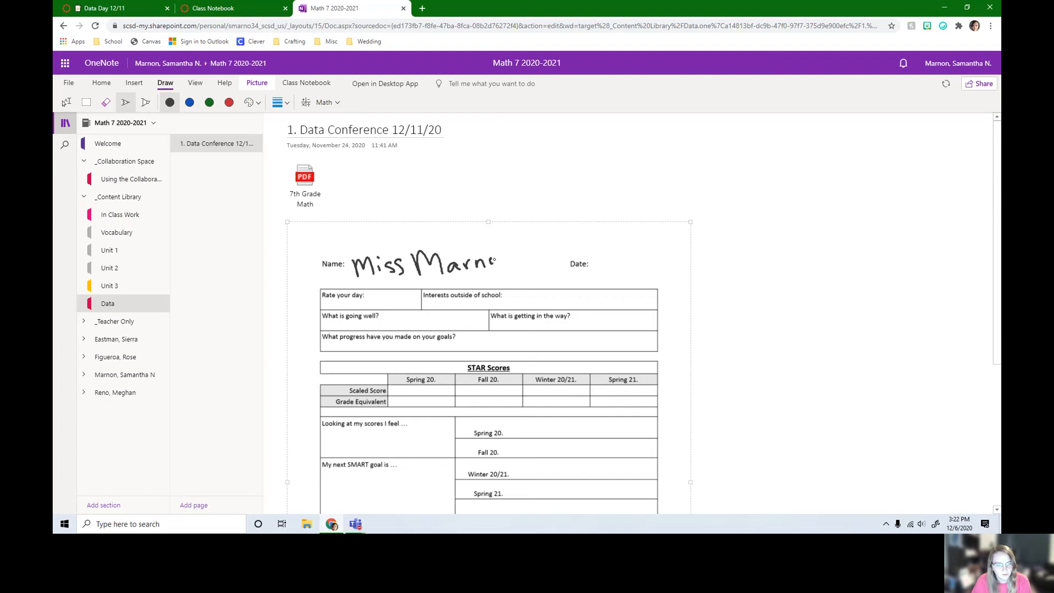
left_click_drag(471, 263, 518, 266)
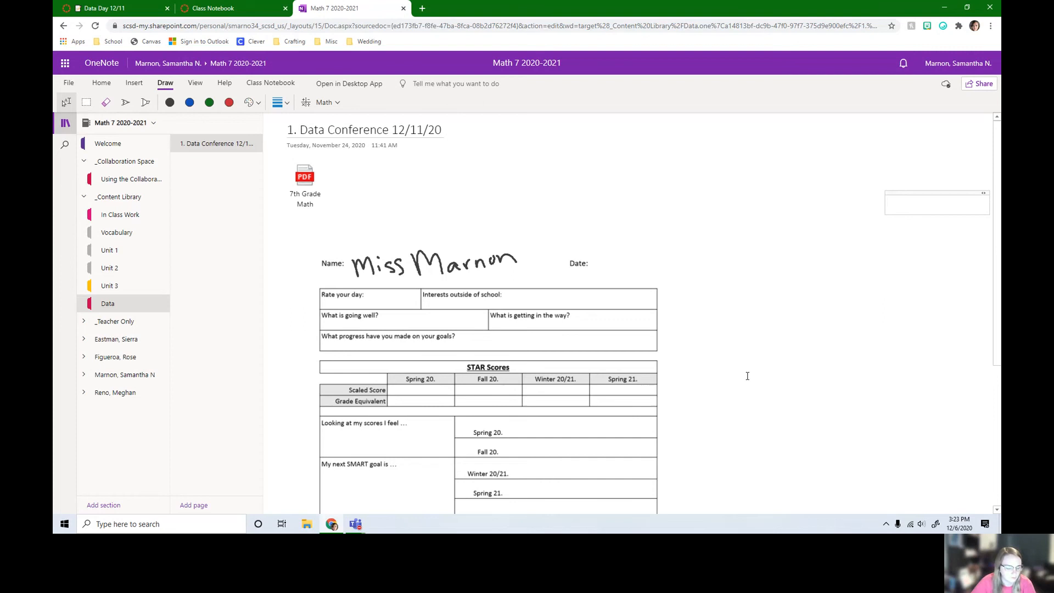
- Type 'Reading, baking, playing with my dog' into the Interests outside of school cell
type("Reading")
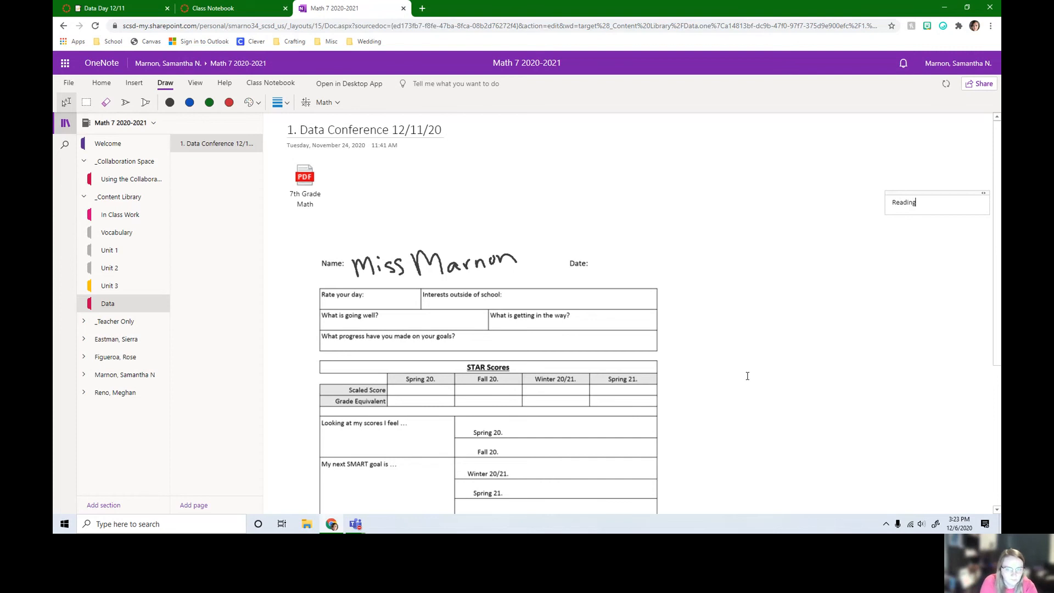
type(", baking, playing with my dog")
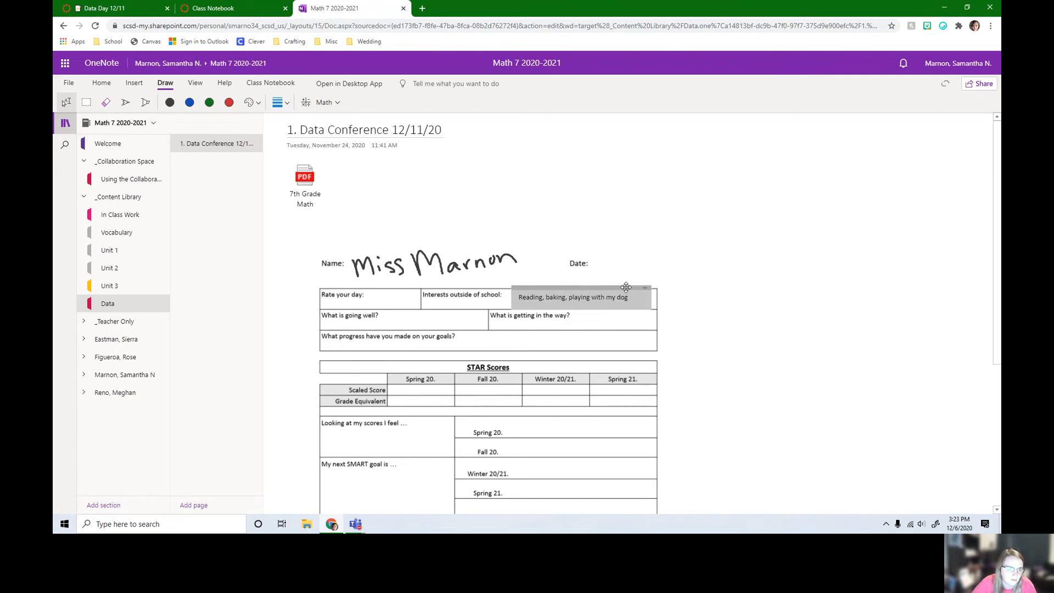
left_click(865, 266)
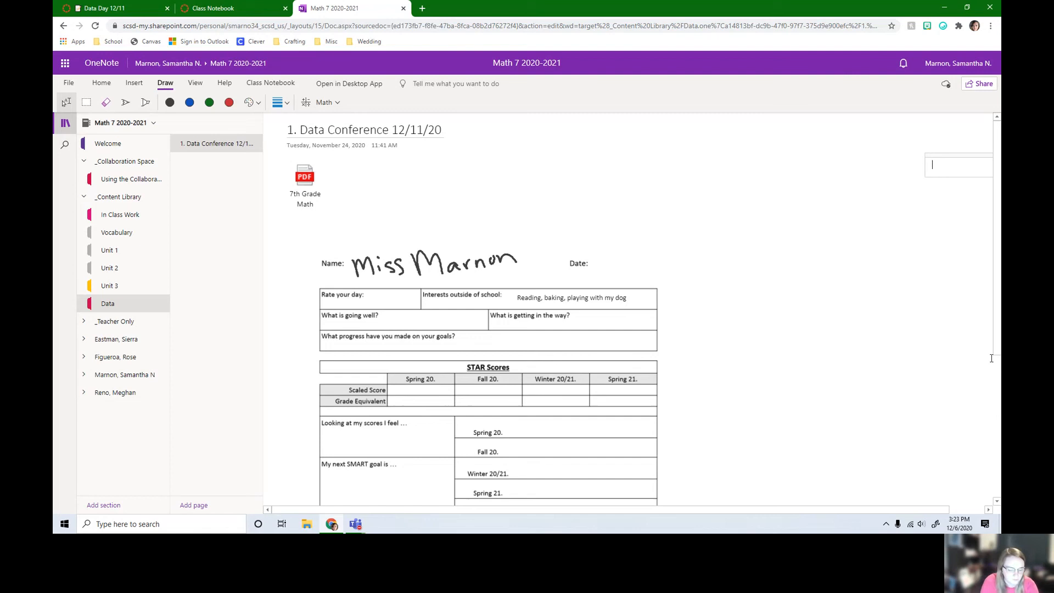
- Type 'My goal is to score above grade level' under My next SMART goal is…
type("My goal is to score above grade level")
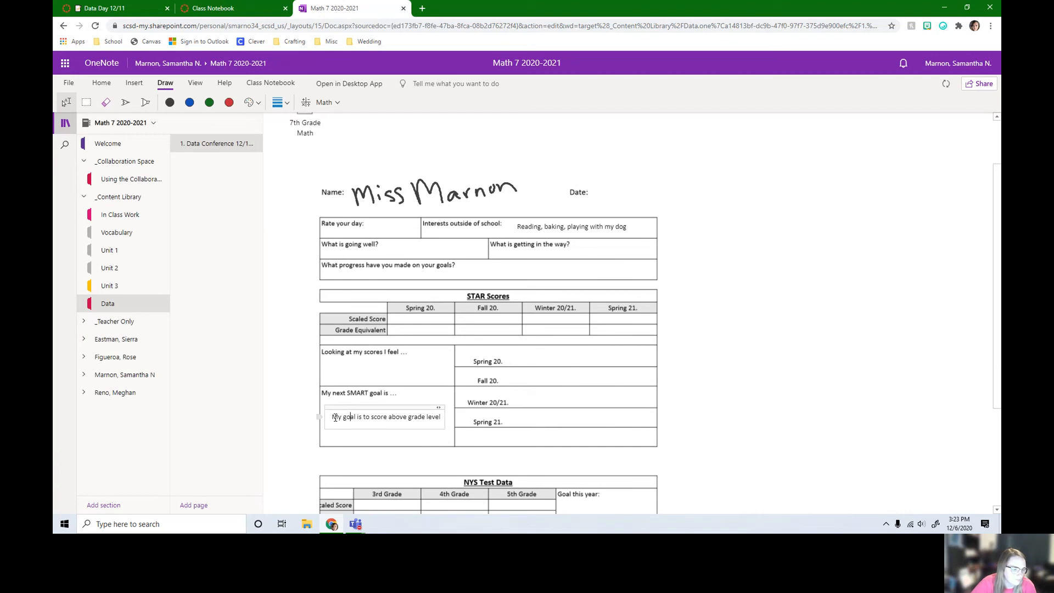
scroll("down", 3)
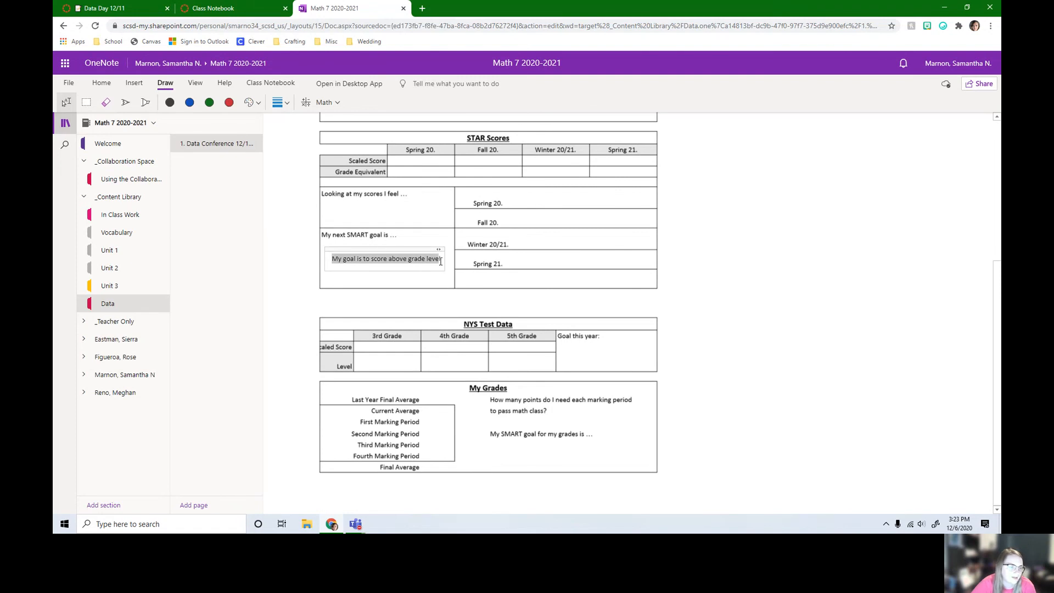
left_click(101, 82)
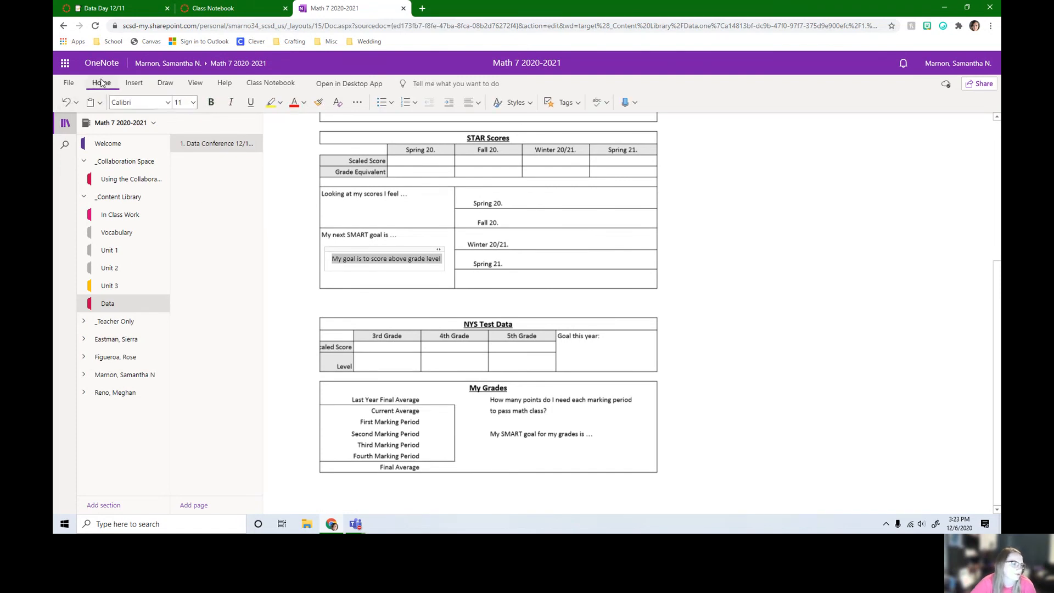
- Format the goal text as size 14, bold, purple, in Arial
left_click(195, 103)
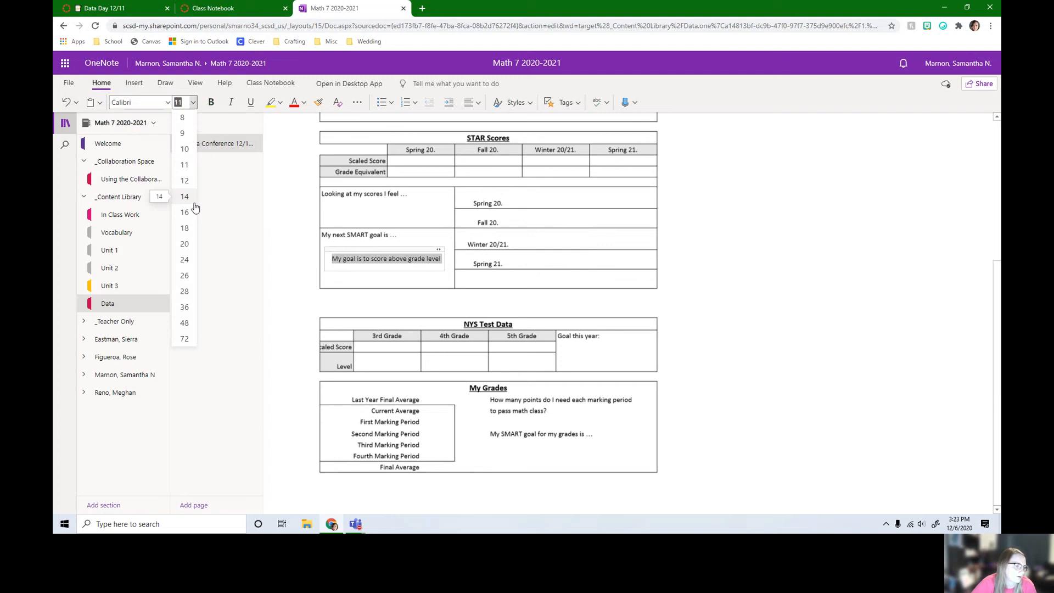
left_click(184, 196)
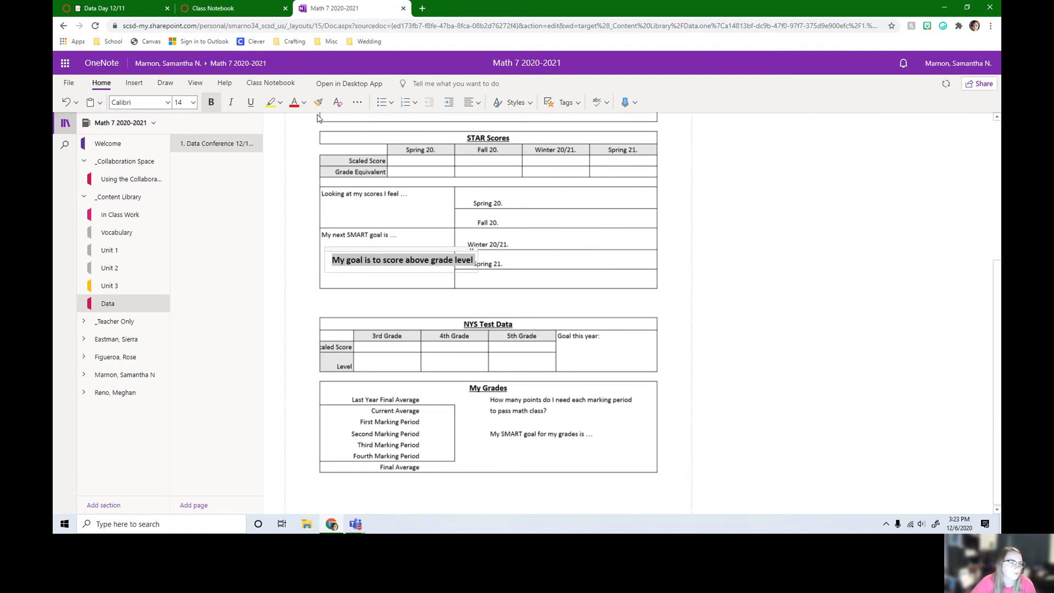
left_click(305, 103)
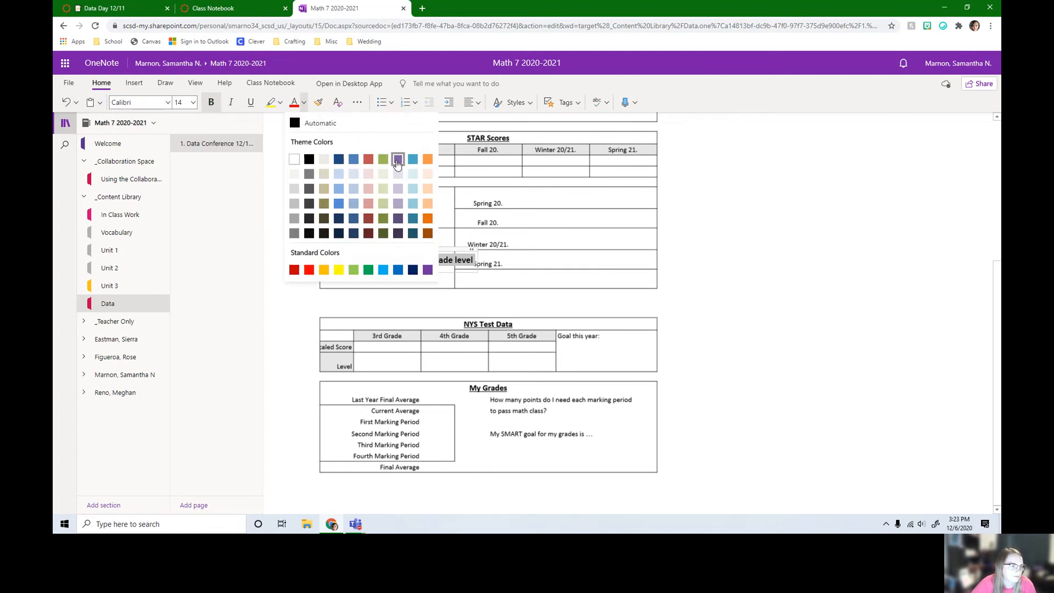
left_click(168, 102)
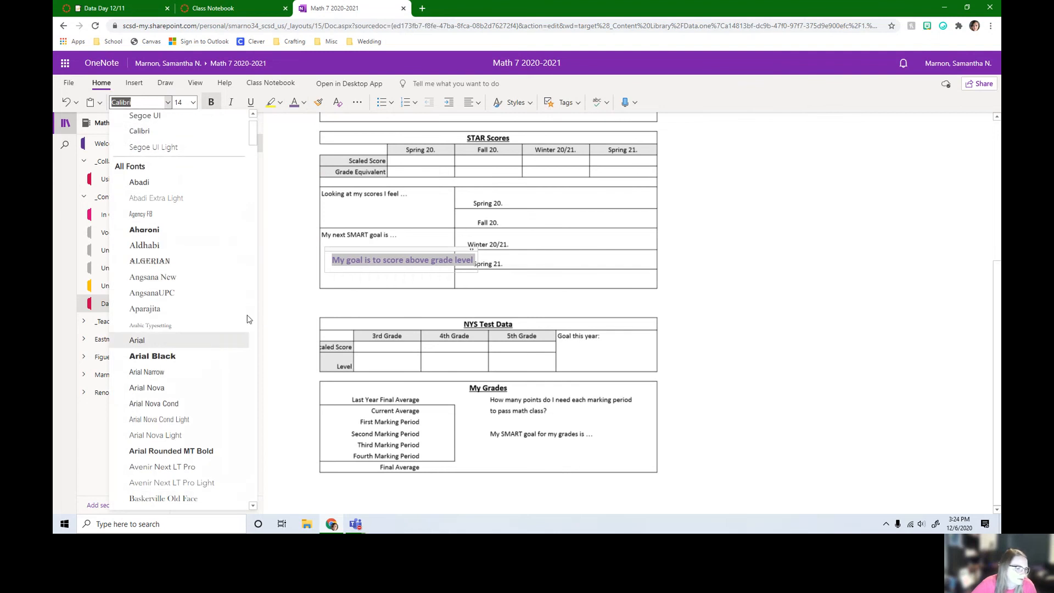
left_click(137, 340)
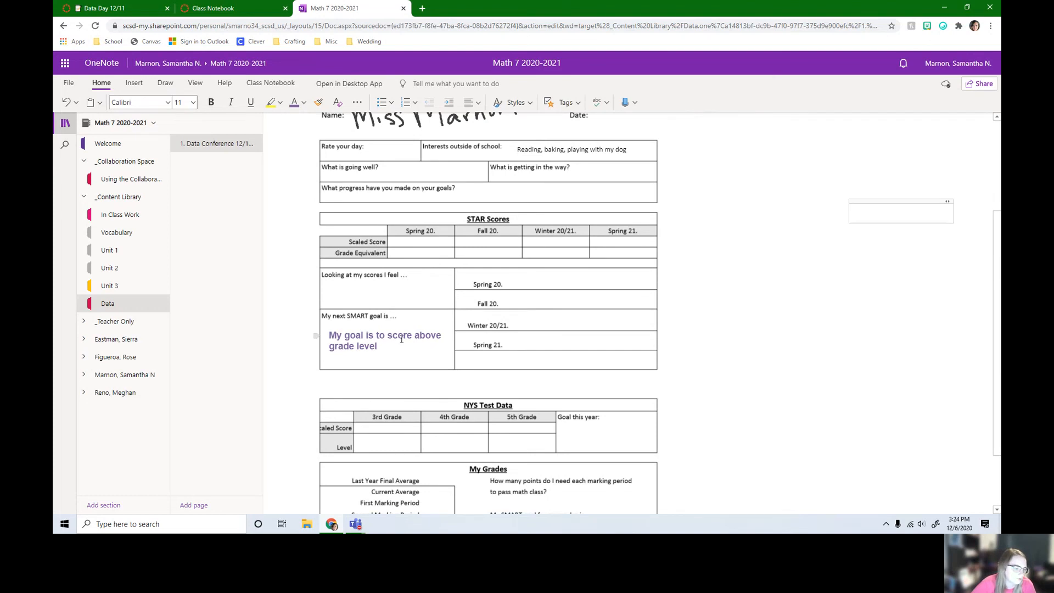
scroll("down", 3)
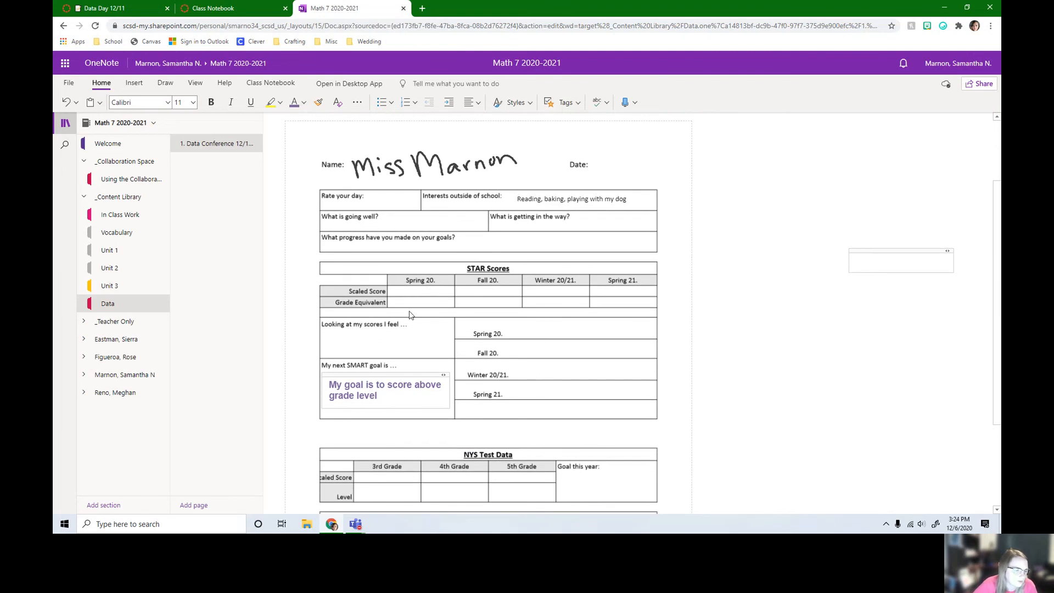
left_click(901, 262)
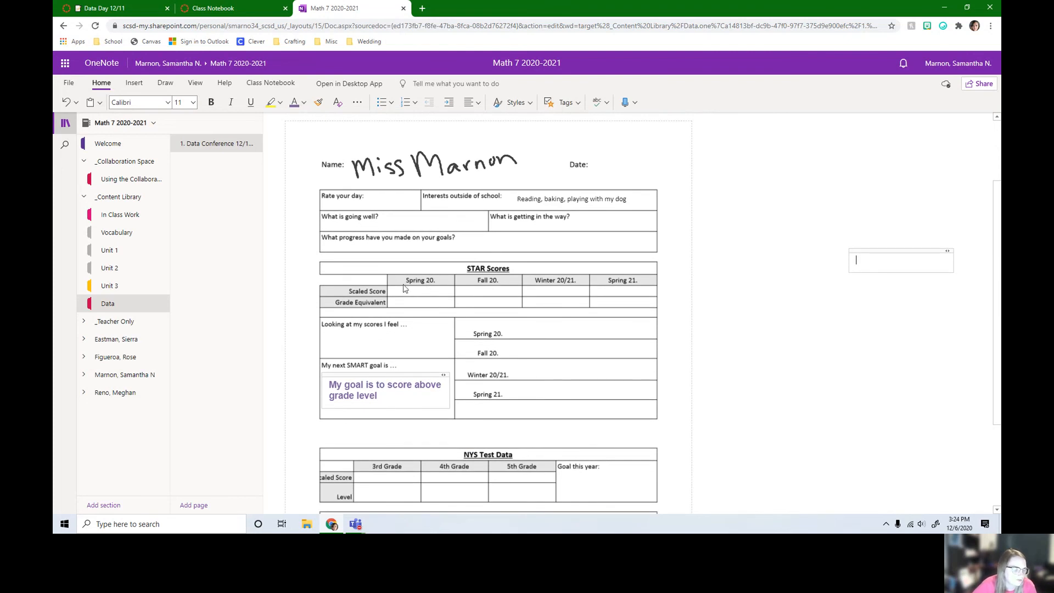
mouse_move(410, 306)
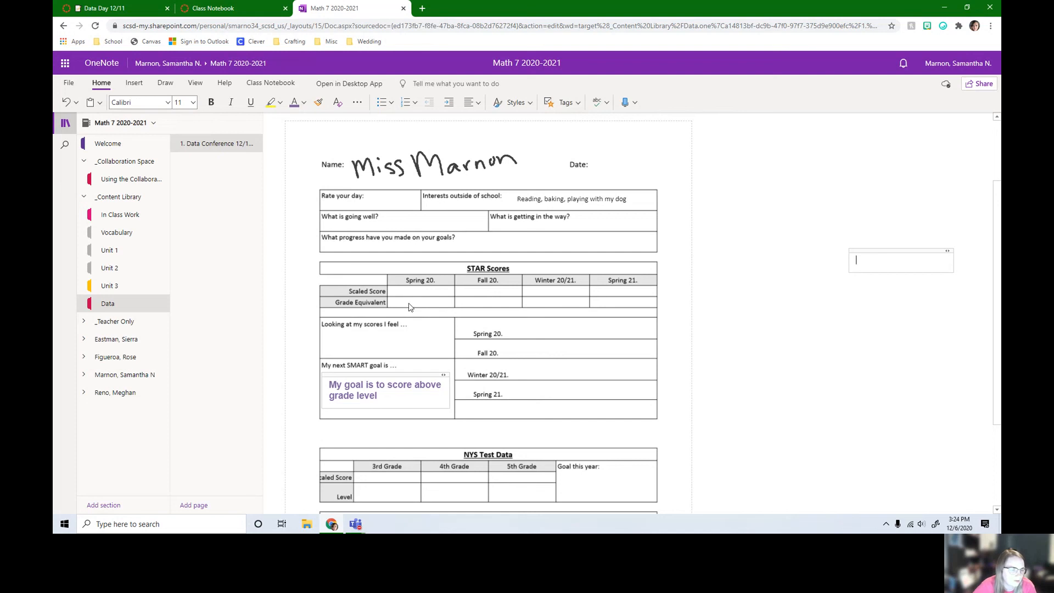
mouse_move(506, 288)
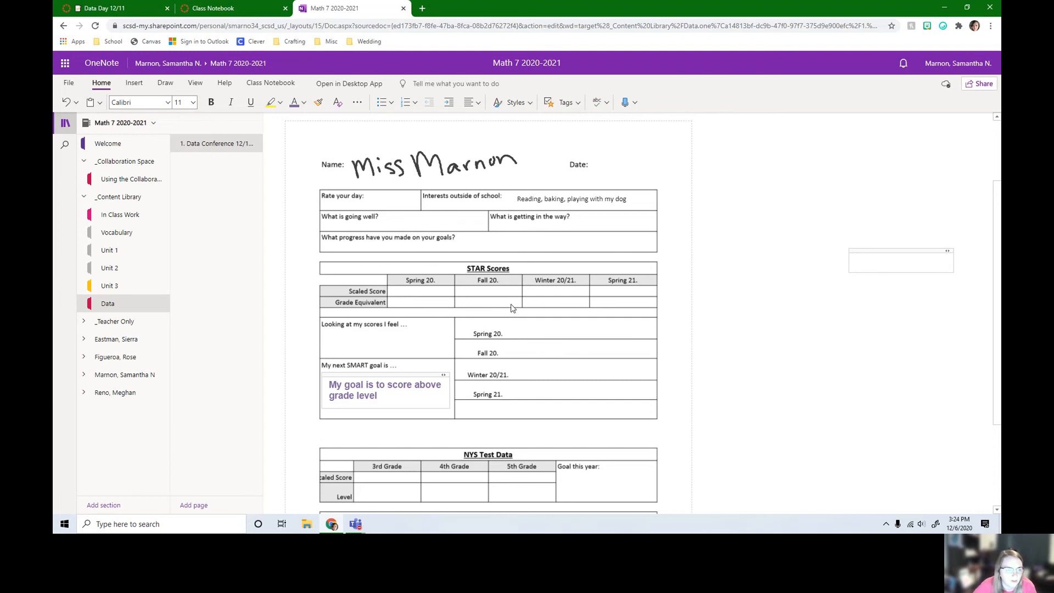
mouse_move(509, 338)
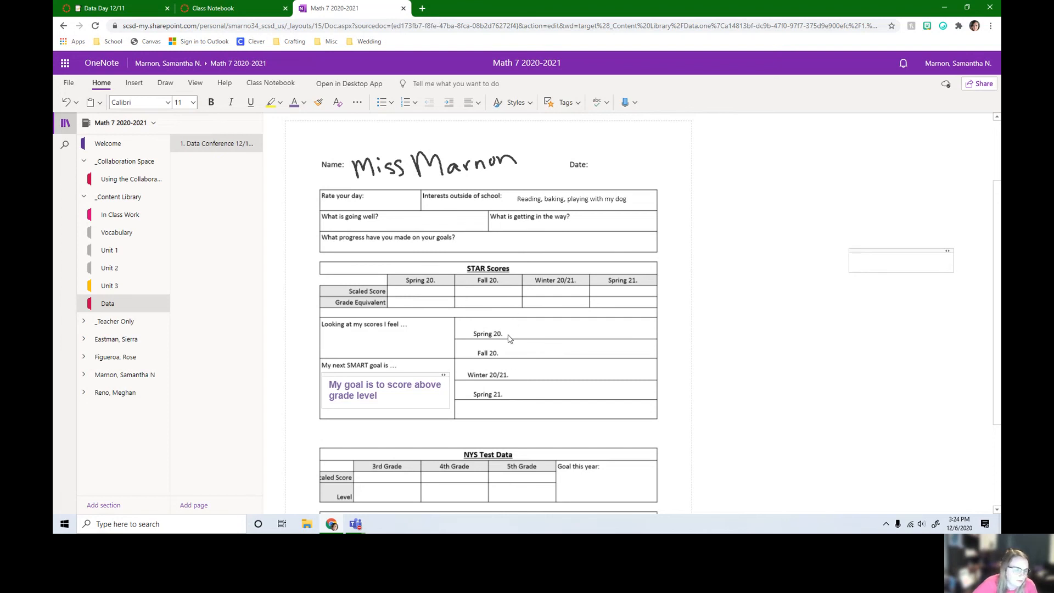
mouse_move(520, 340)
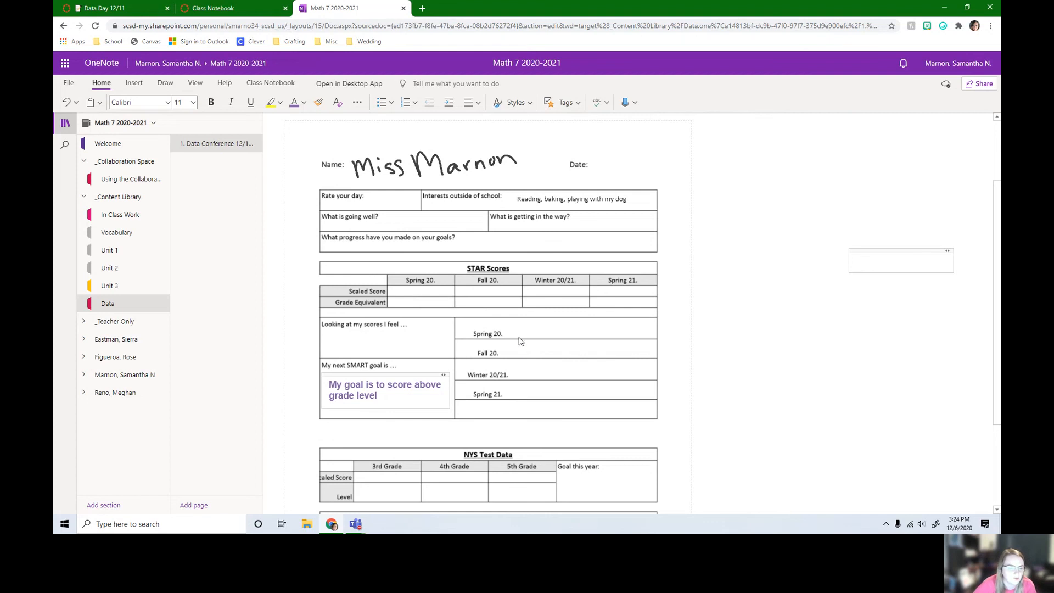
mouse_move(548, 332)
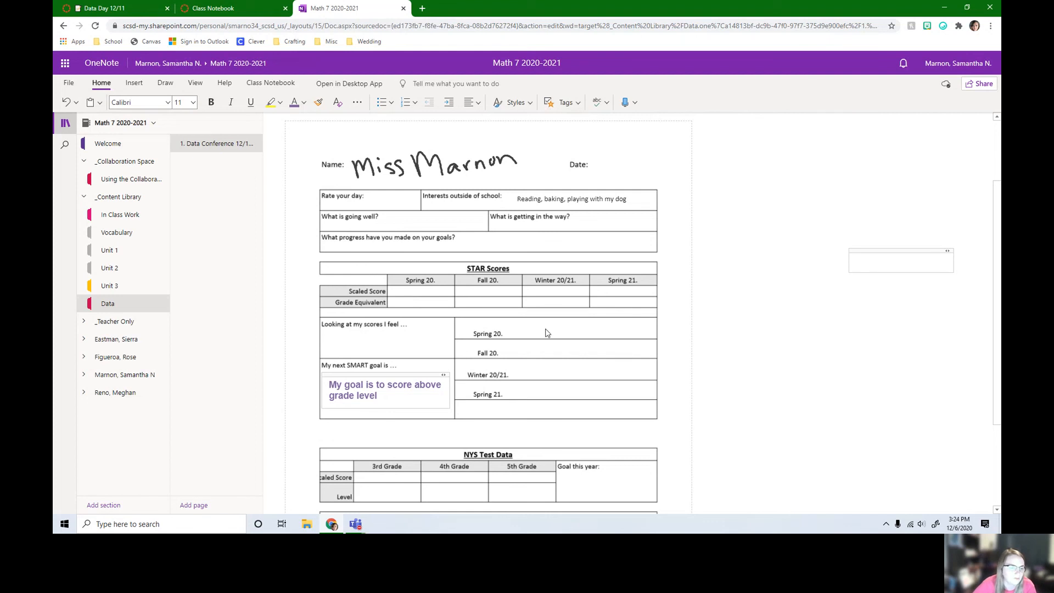
scroll("down", 3)
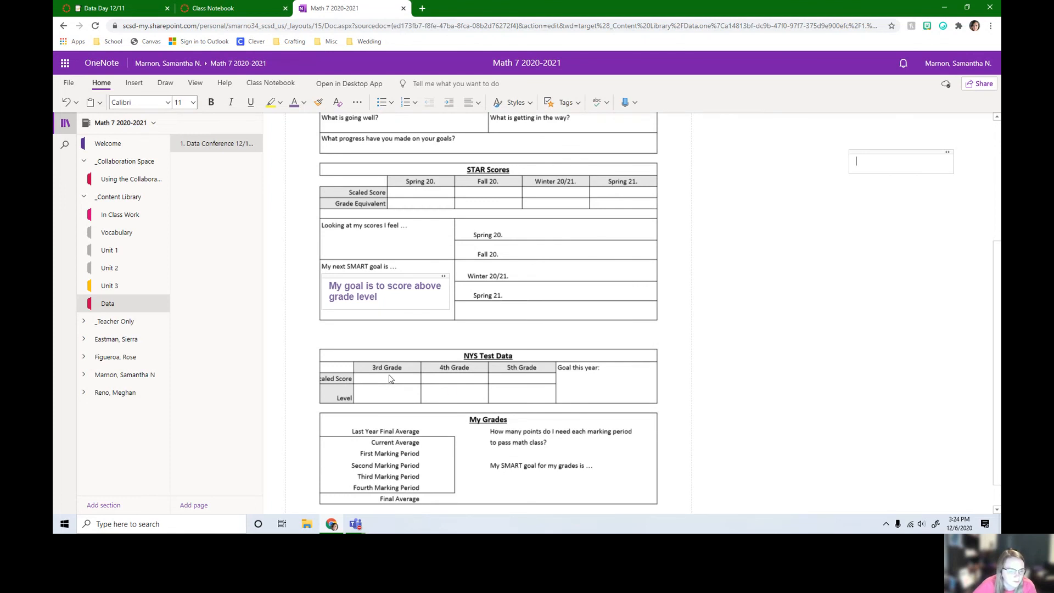
mouse_move(633, 386)
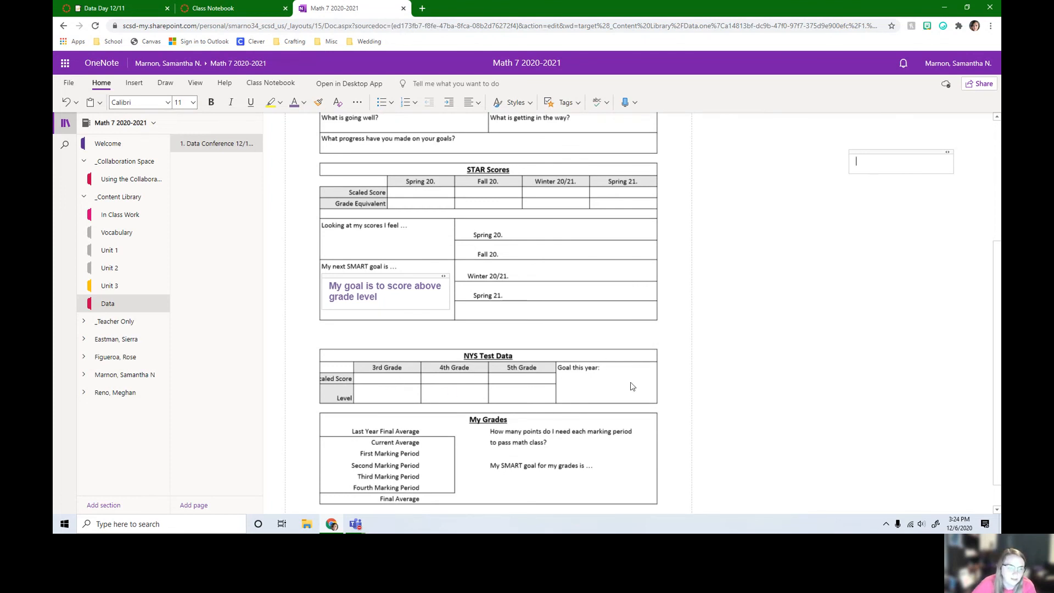
mouse_move(348, 404)
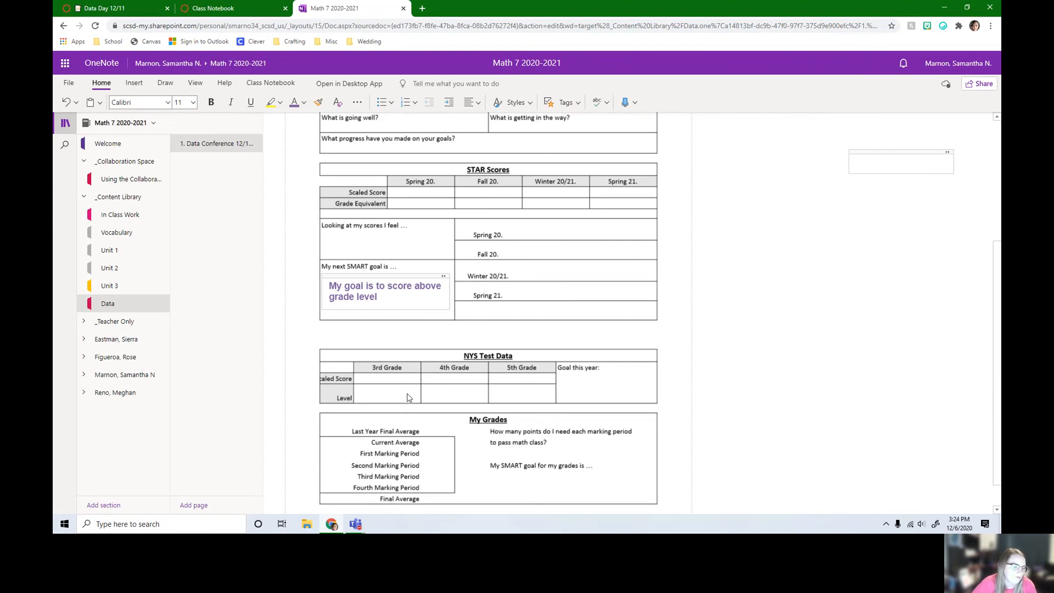
mouse_move(425, 404)
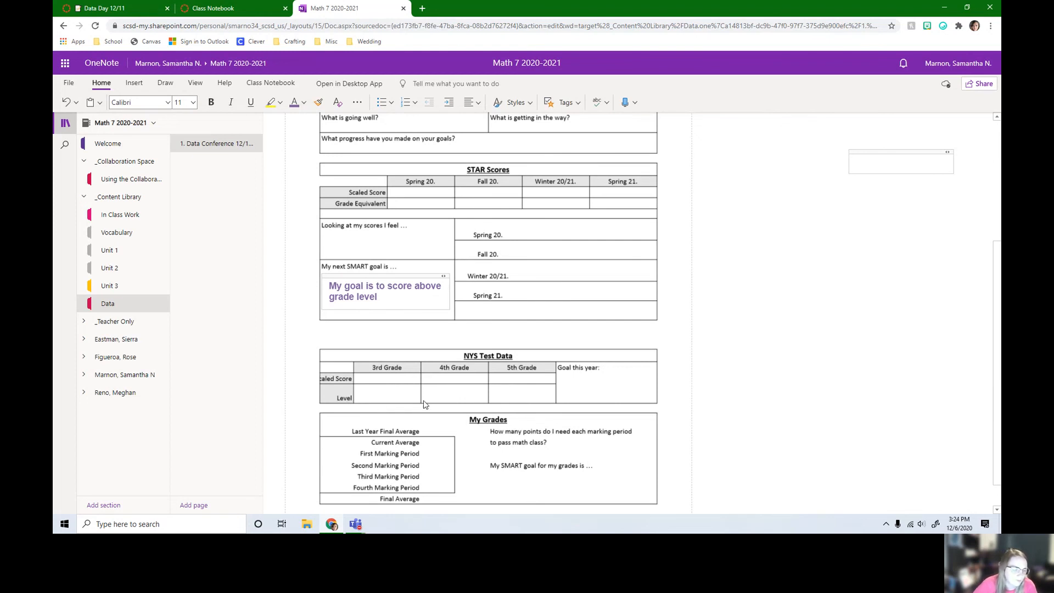
mouse_move(484, 396)
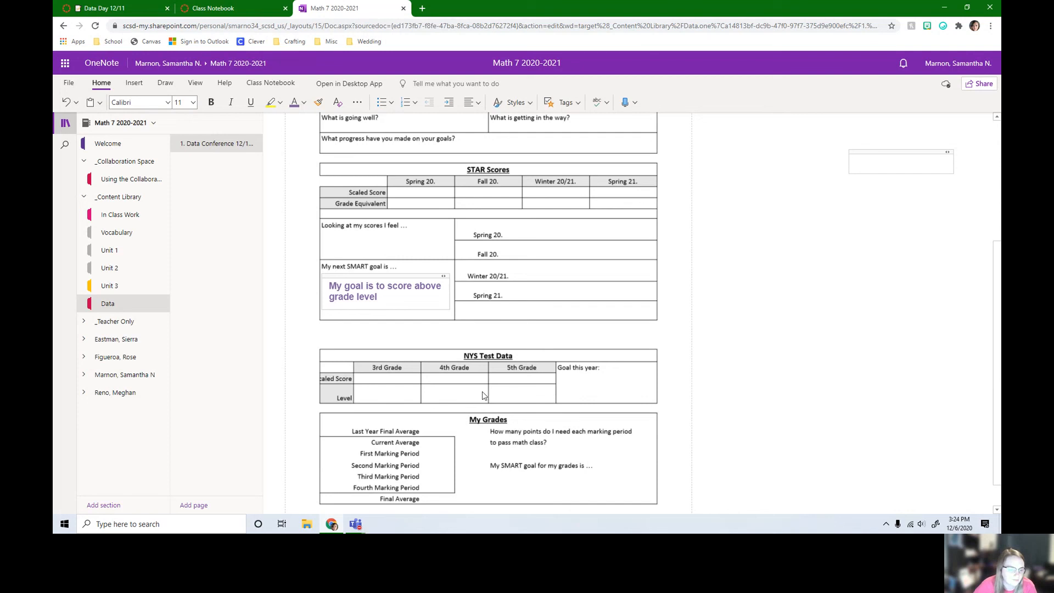
mouse_move(504, 403)
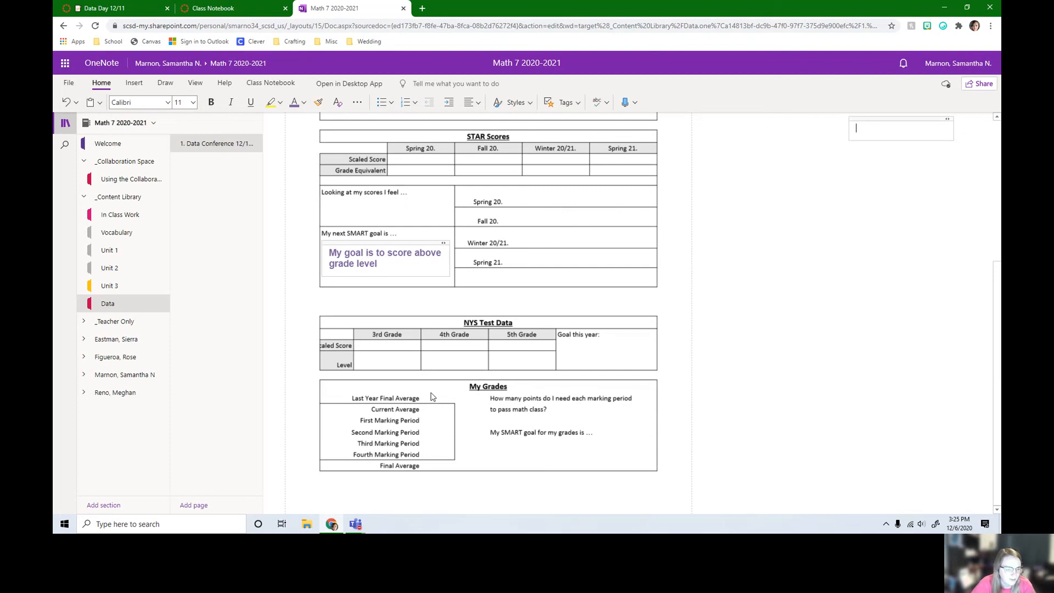
mouse_move(439, 404)
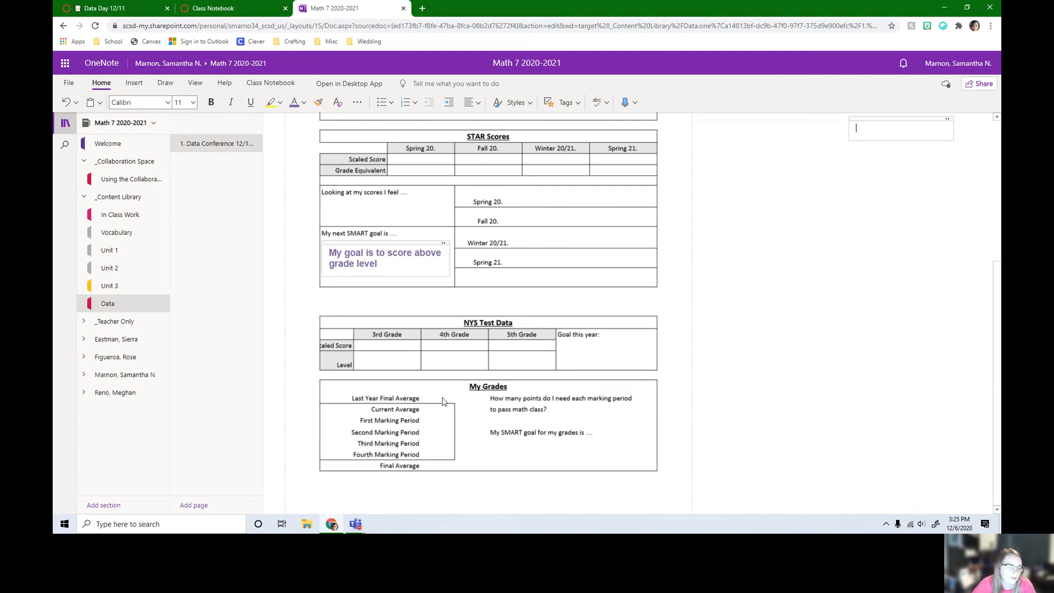
mouse_move(435, 413)
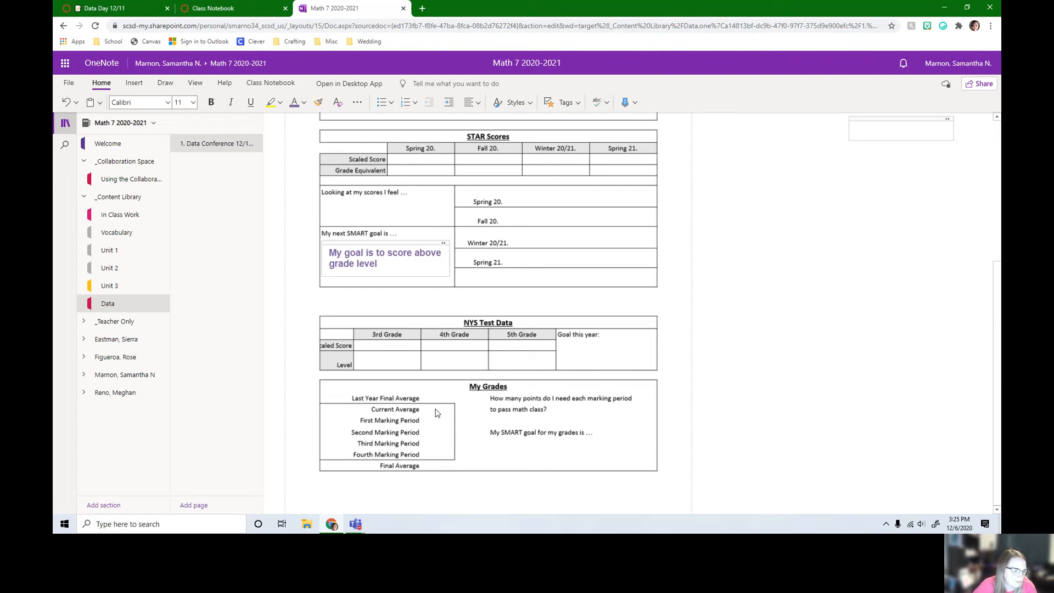
mouse_move(420, 424)
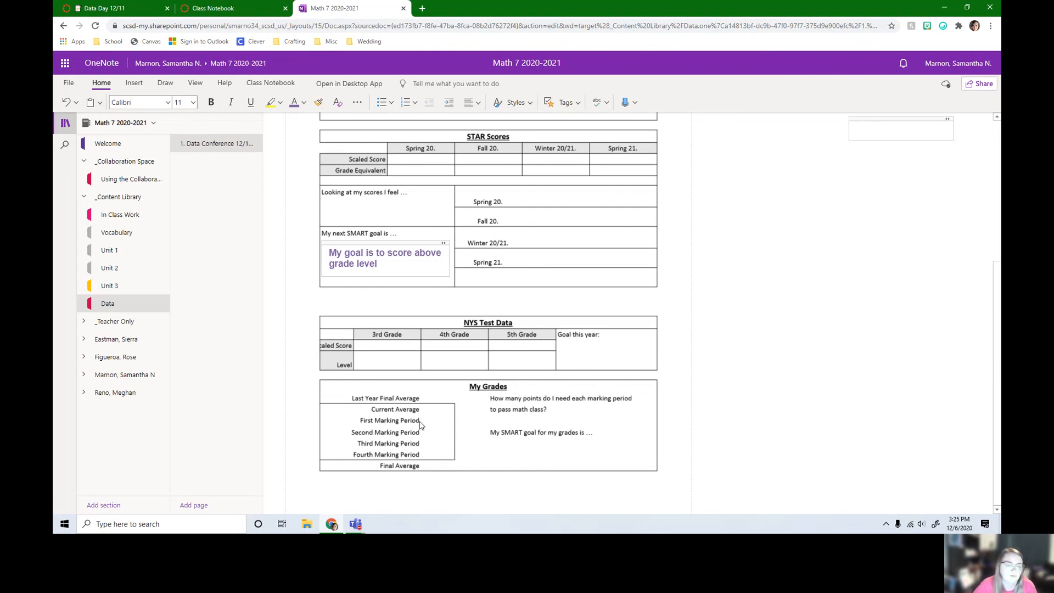
mouse_move(418, 429)
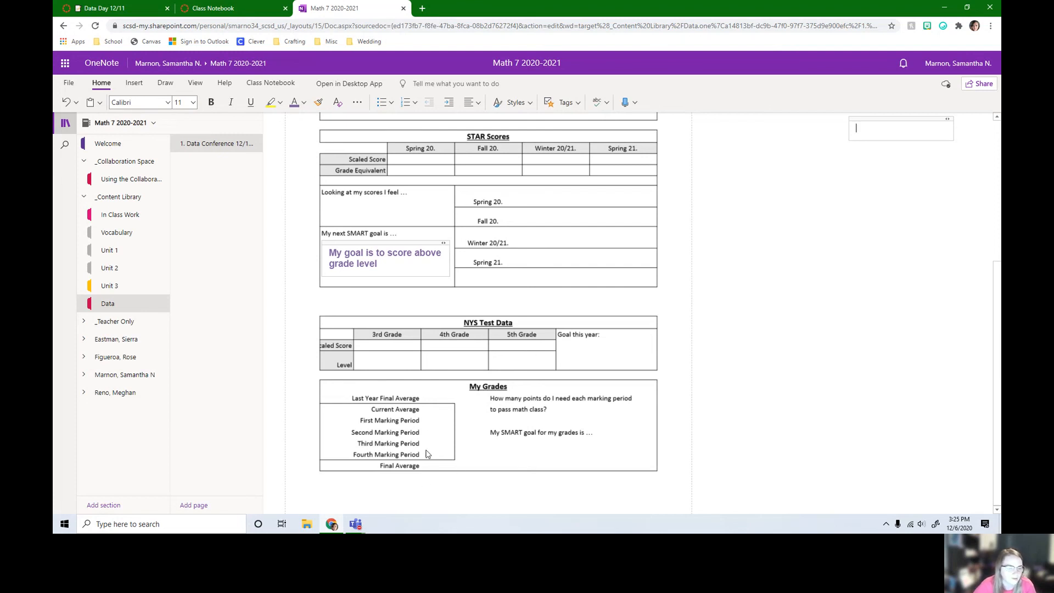
mouse_move(432, 482)
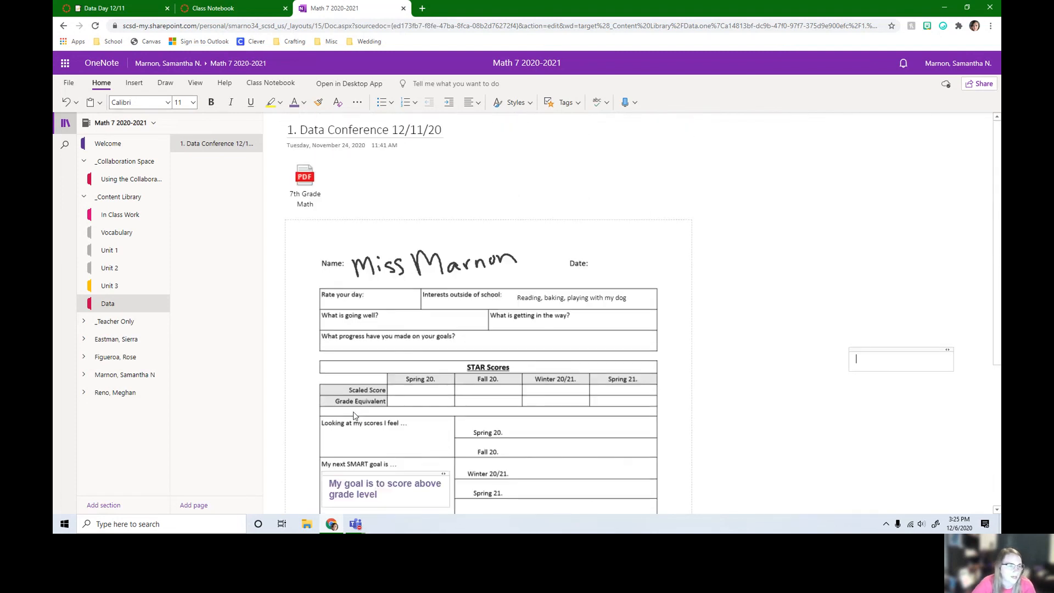
mouse_move(373, 402)
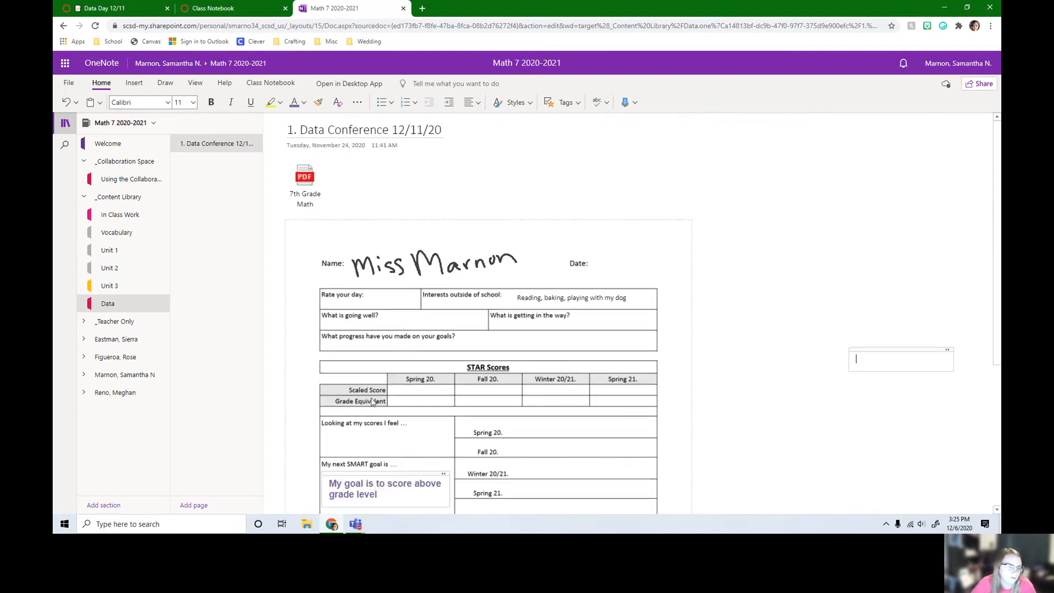